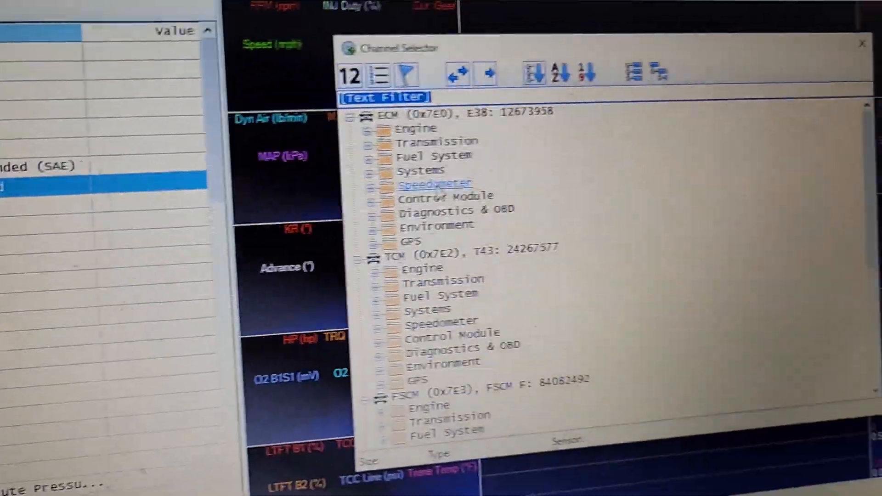
Expand OBD Controller > Engine > Oxygen Sensors, add WB EQ Ratio 1 (SAE), and start adding another channel
{"action": "scroll", "scroll_direction": "down", "scroll_amount": 3}
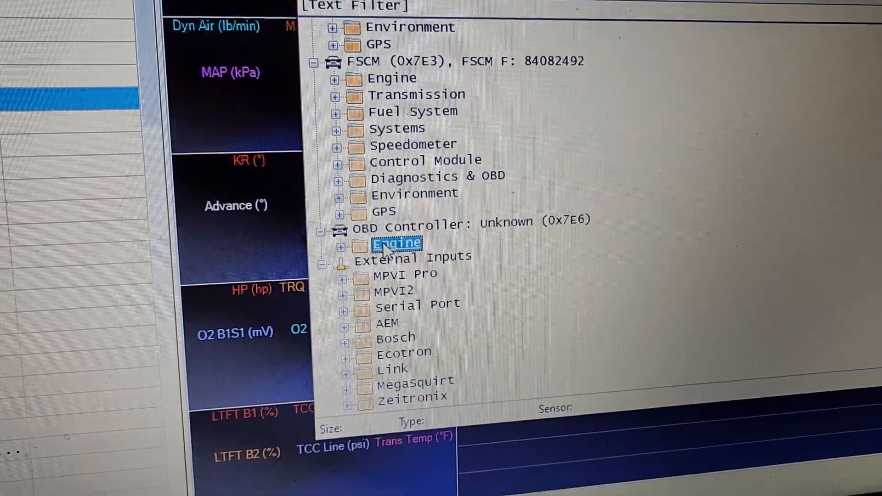
{"action": "left_click", "coordinate": [339, 247]}
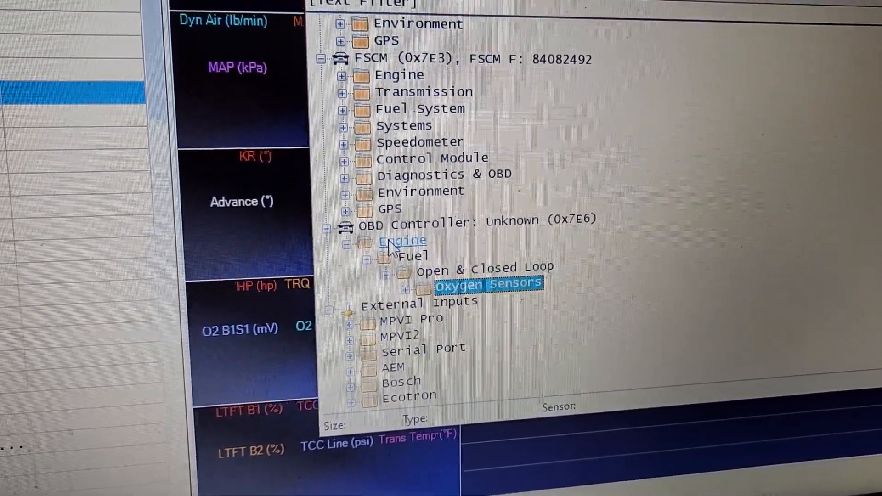
{"action": "left_click", "coordinate": [408, 289]}
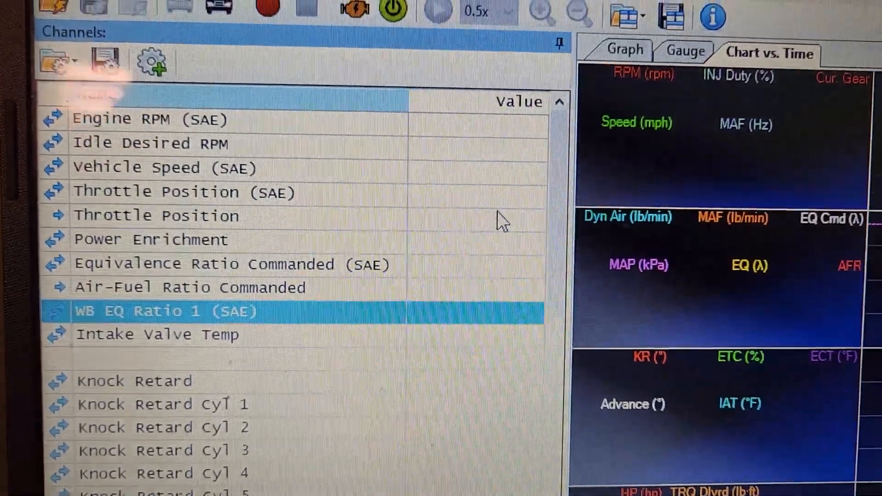
{"action": "right_click", "coordinate": [157, 230]}
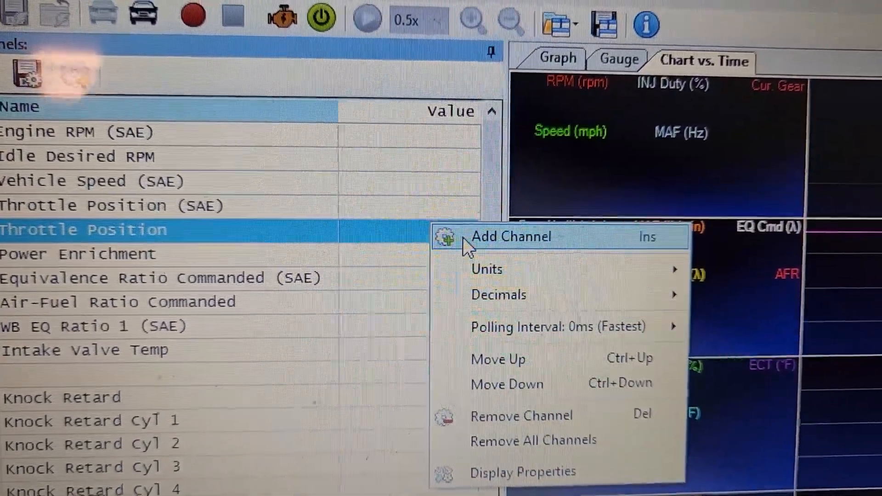
{"action": "left_click", "coordinate": [510, 236]}
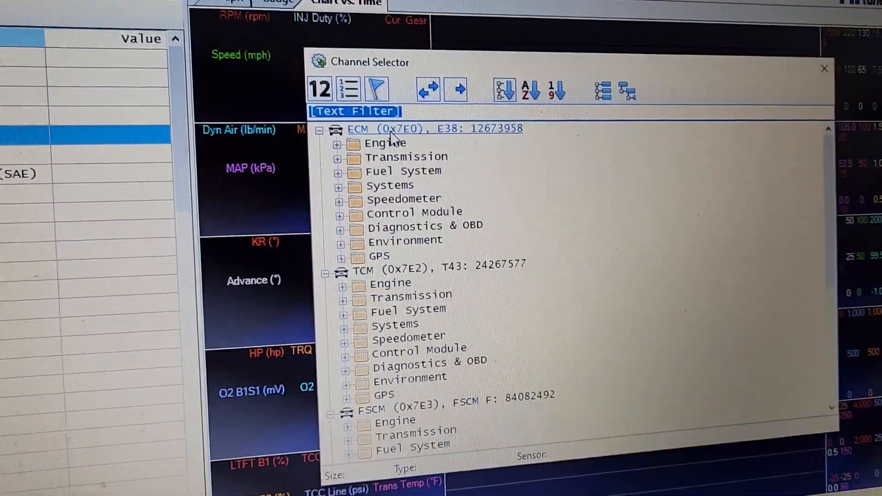
Filter available channels by "wb" and select the OBD Controller module showing WB EQ Ratio 1 and WB Voltage 1 (SAE)
{"action": "type", "text": "wb"}
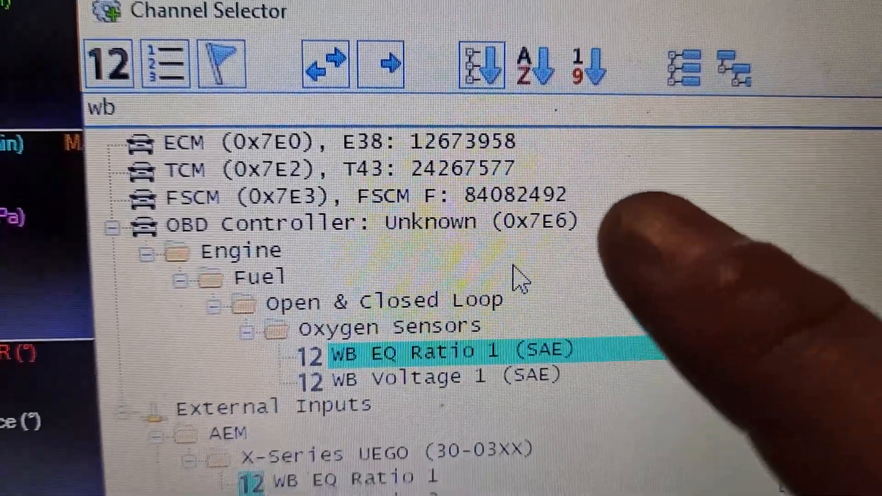
{"action": "scroll", "scroll_direction": "down", "scroll_amount": 3}
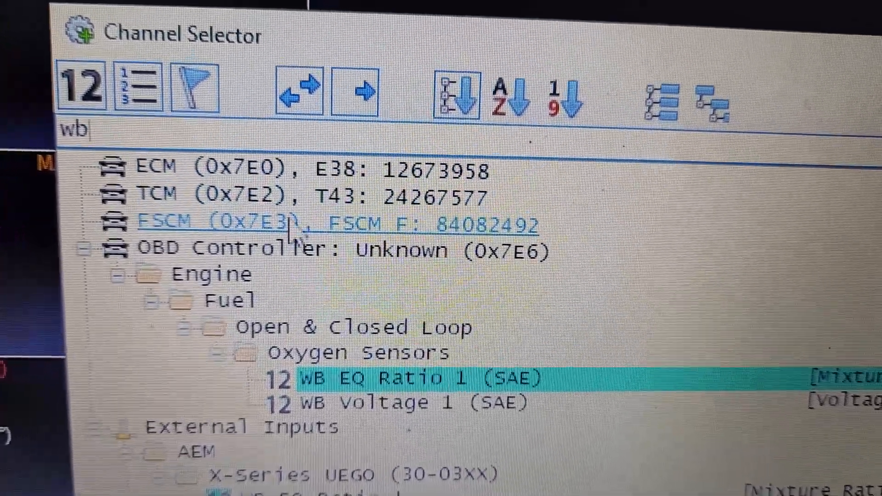
{"action": "left_click", "coordinate": [338, 247]}
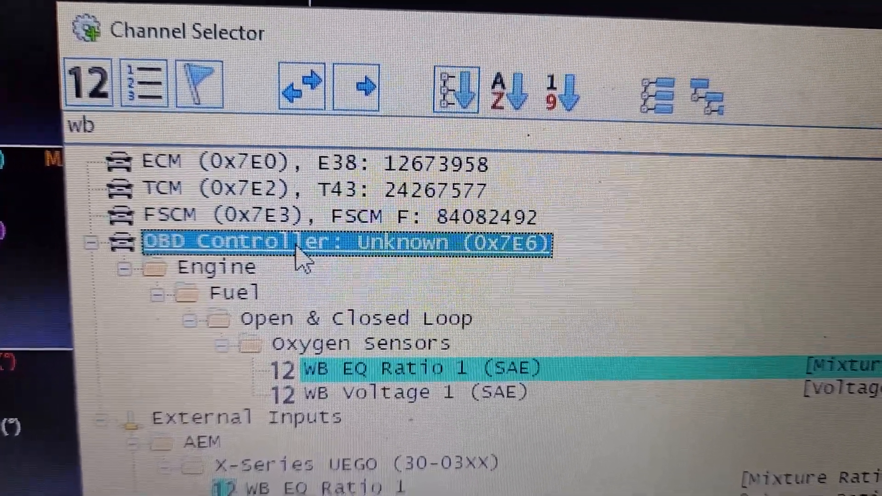